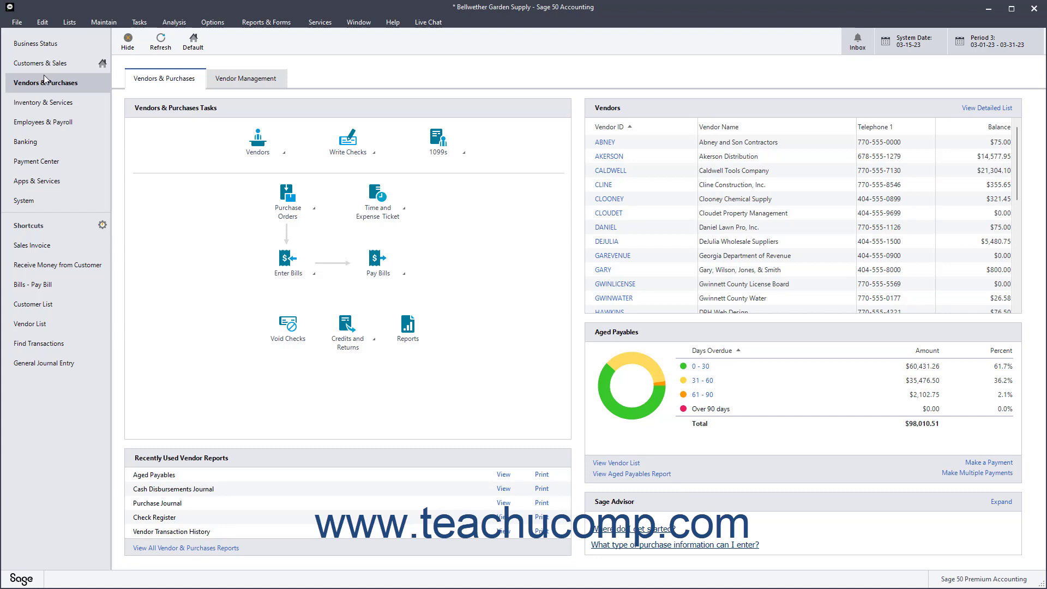
Step: Start a blank General Journal Entry from the Tasks menu over the vendors dashboard
left_click(126, 38)
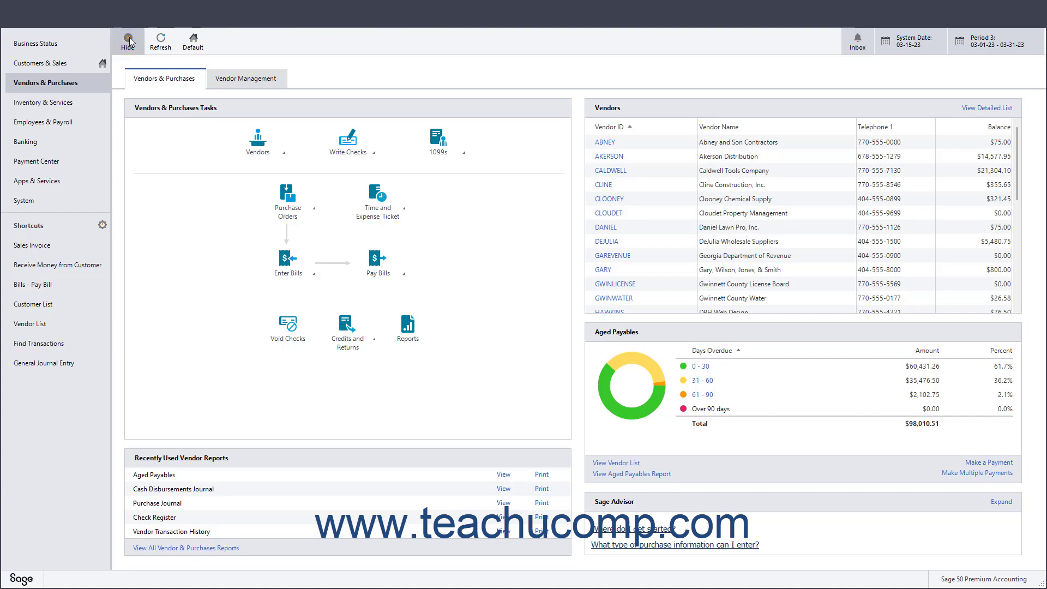
left_click(146, 22)
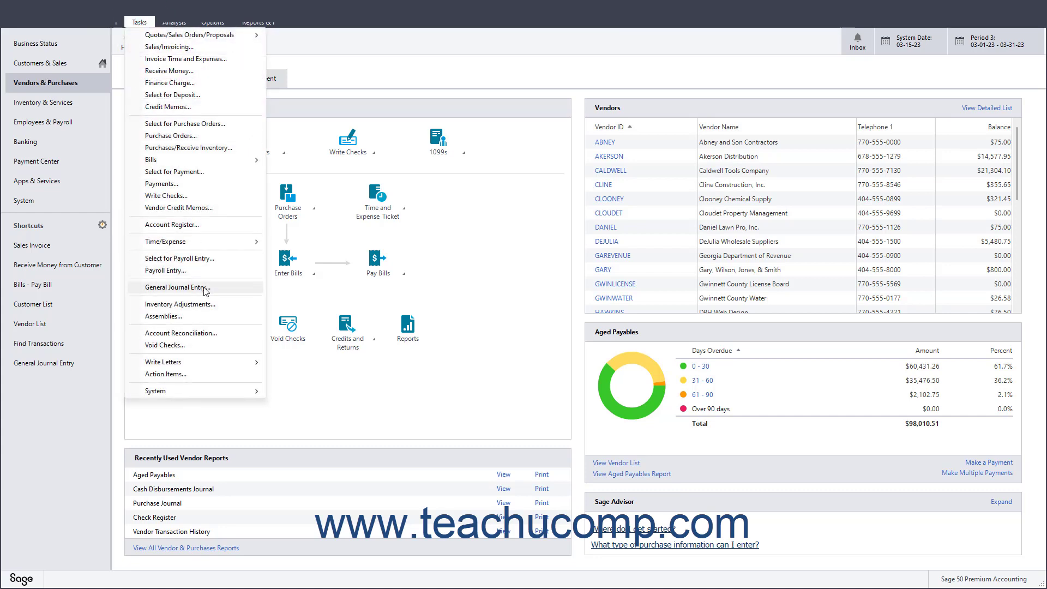
left_click(174, 288)
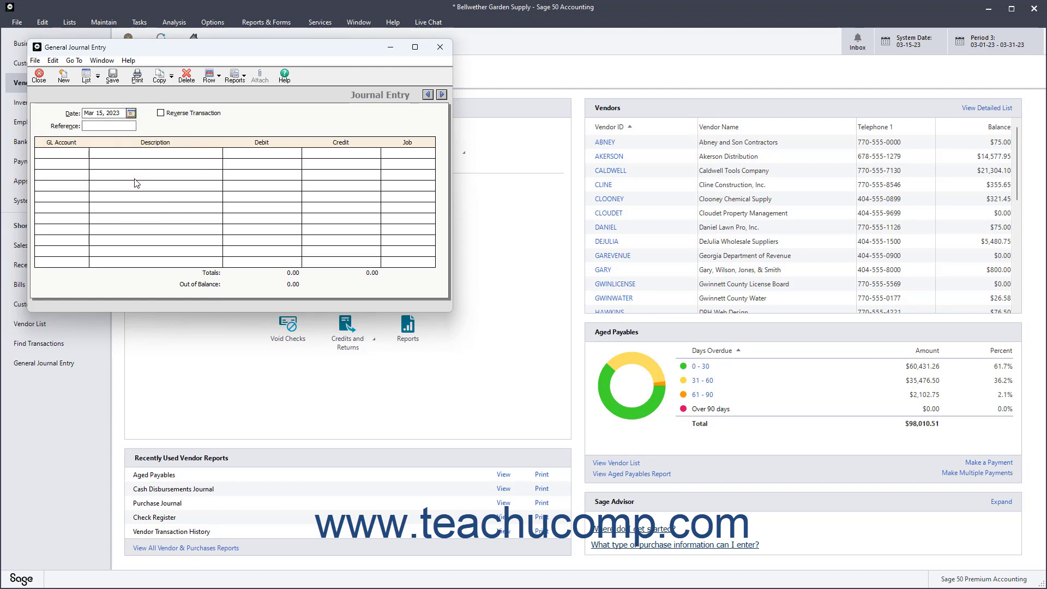
Step: Enter reference PETTY315-1 and a 7.75 debit to 61000-00 for 'Parking for CLINE vendor meeting.'
left_click(109, 126)
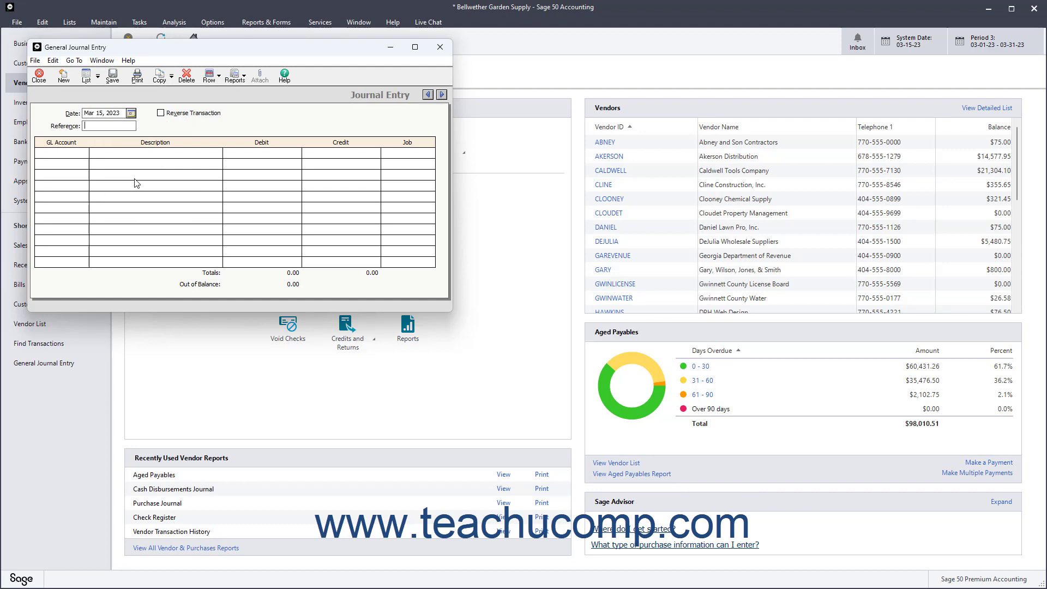
type("PETTY315-1")
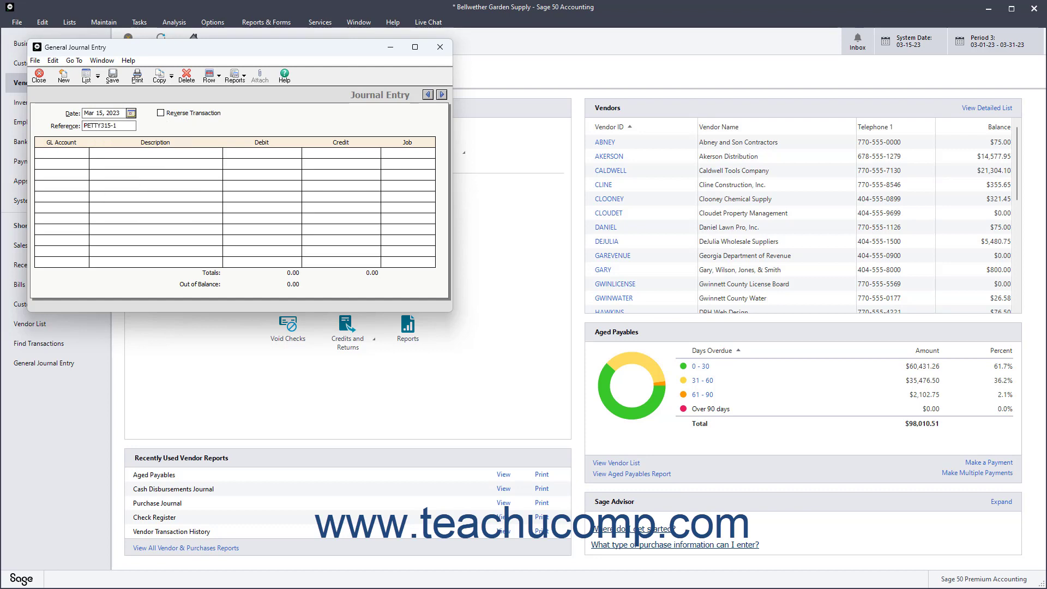
mouse_move(98, 201)
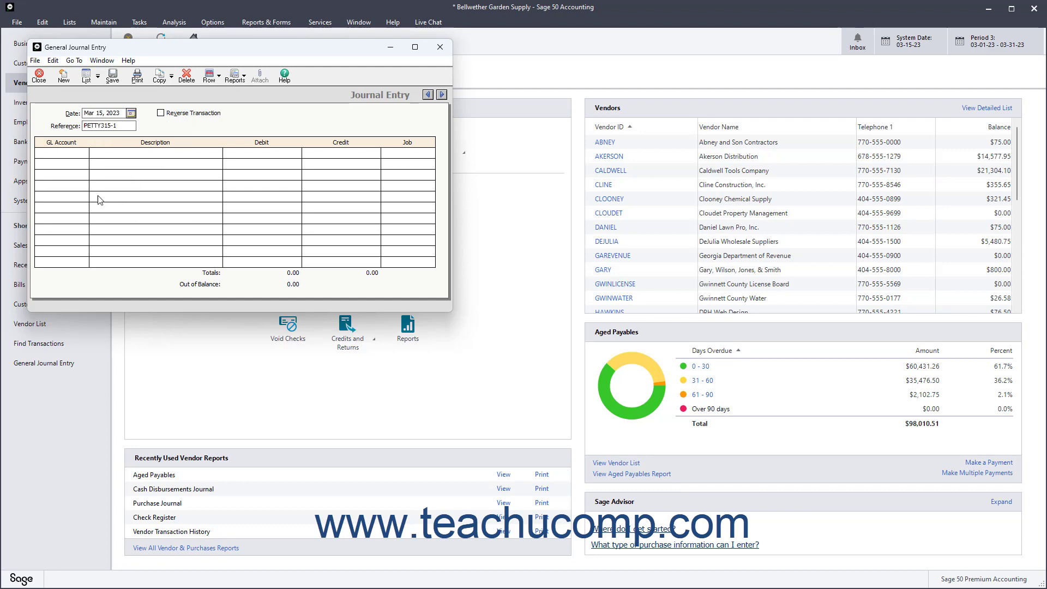
left_click(64, 153)
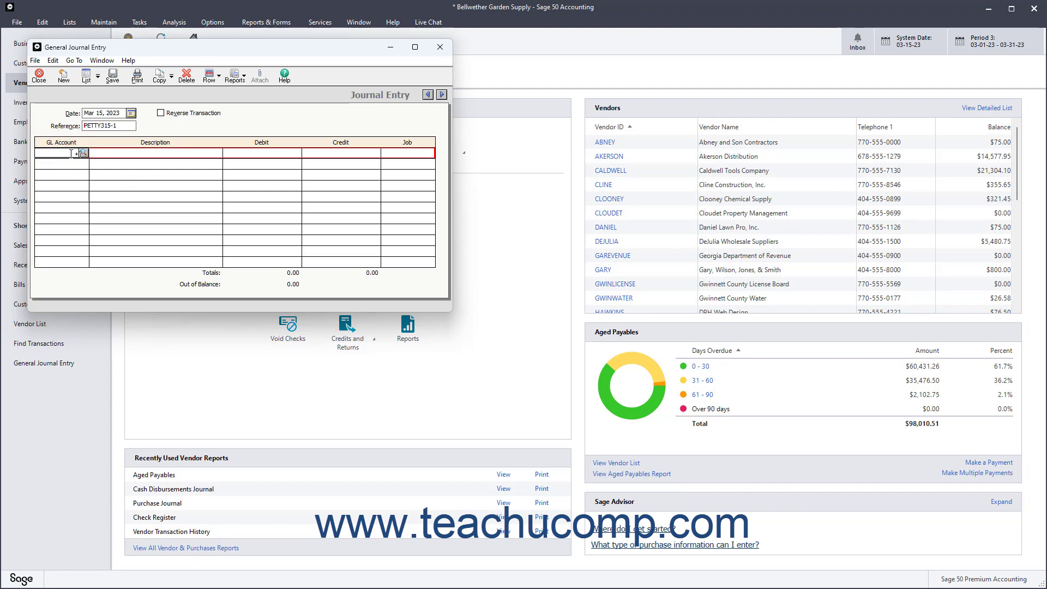
left_click(83, 153)
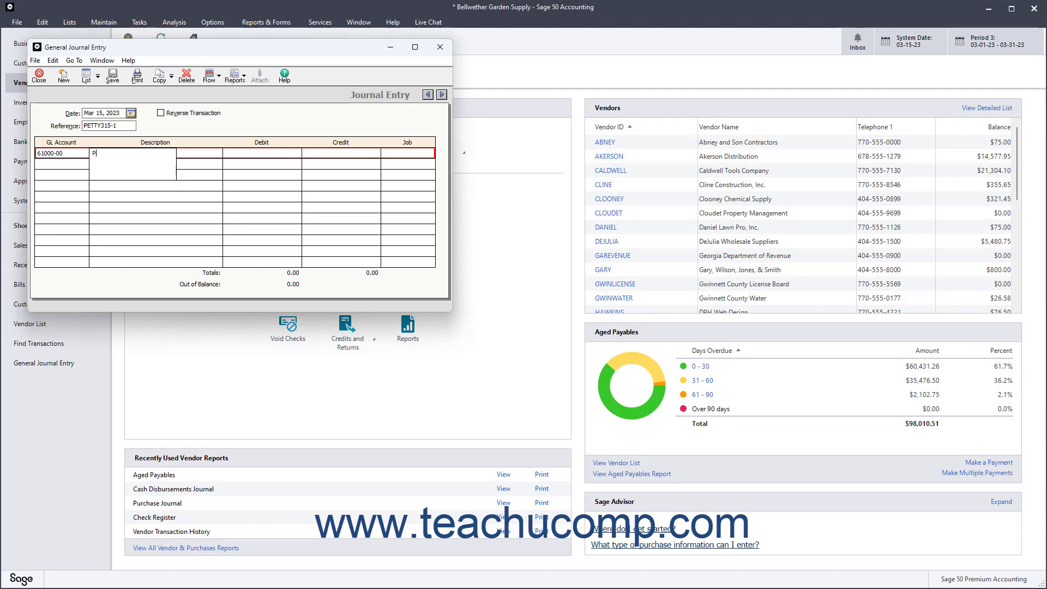
type("Parking for CLINE vendor meeting.")
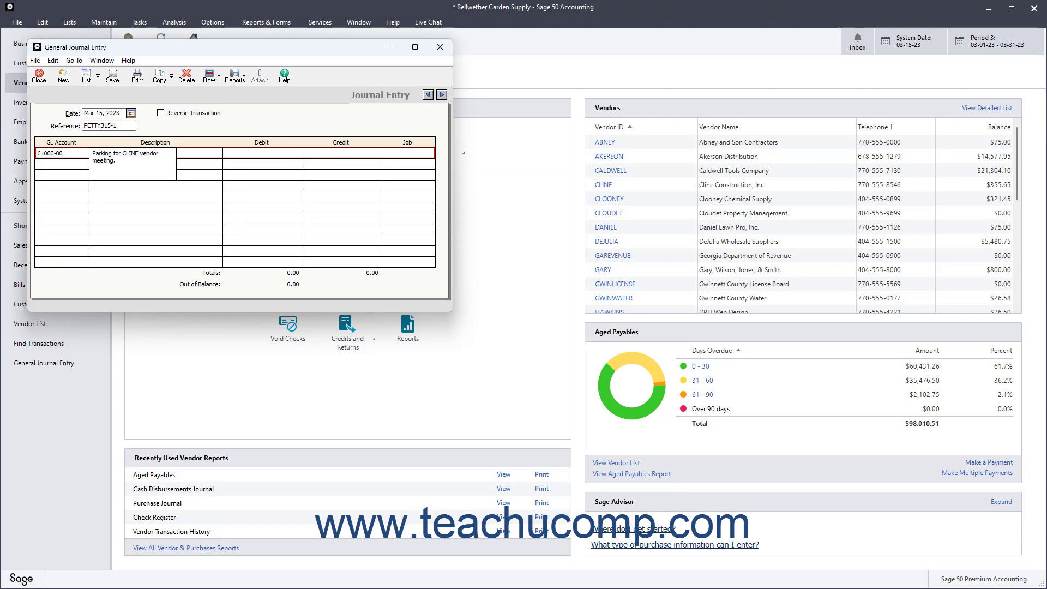
type("7.75")
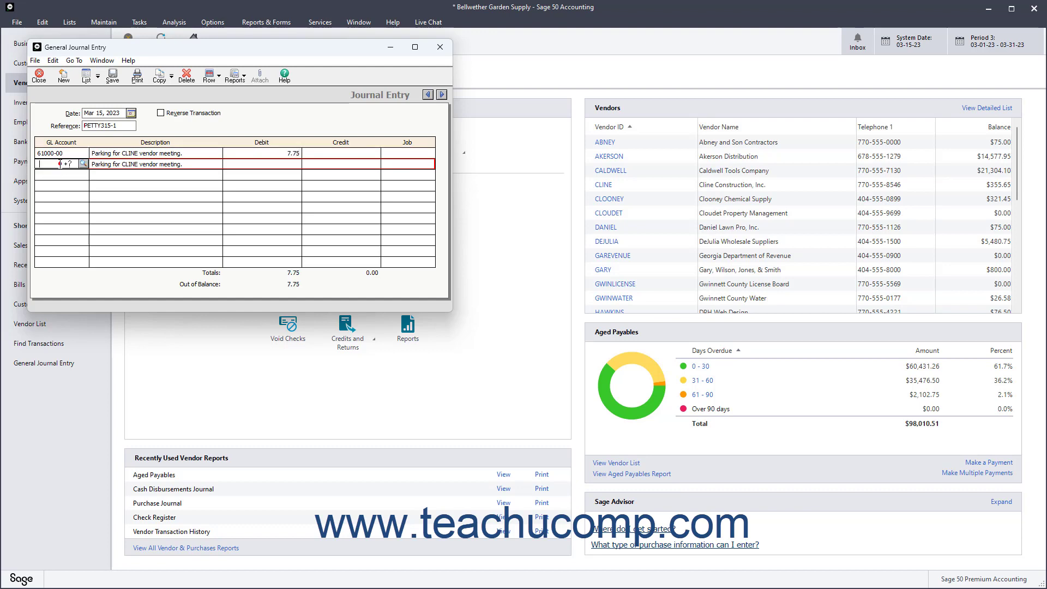
Step: Credit 7.75 to the 10000-00 Petty Cash account to balance the entry
left_click(82, 164)
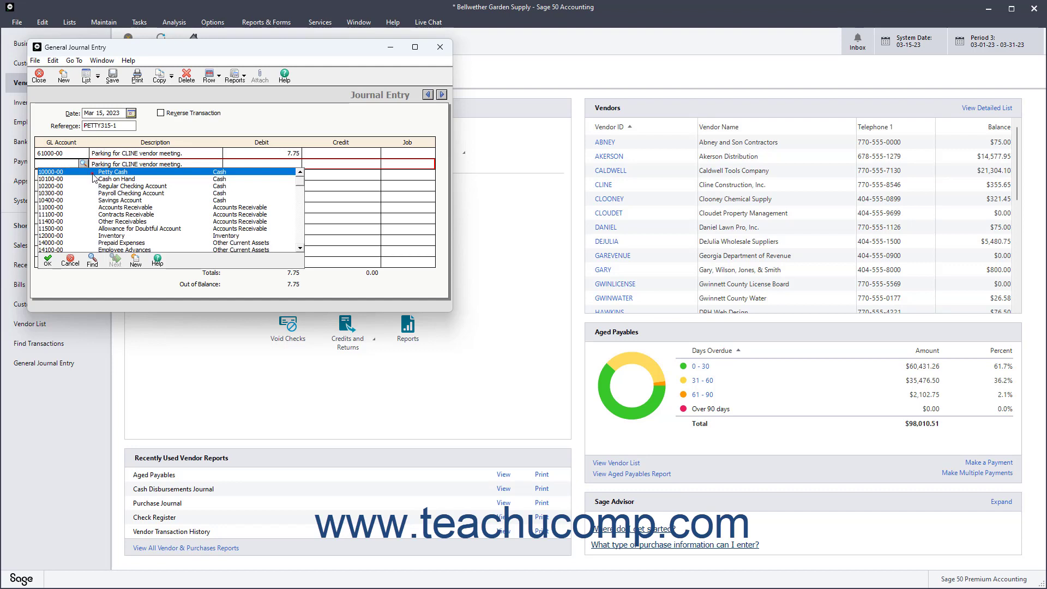
left_click(68, 171)
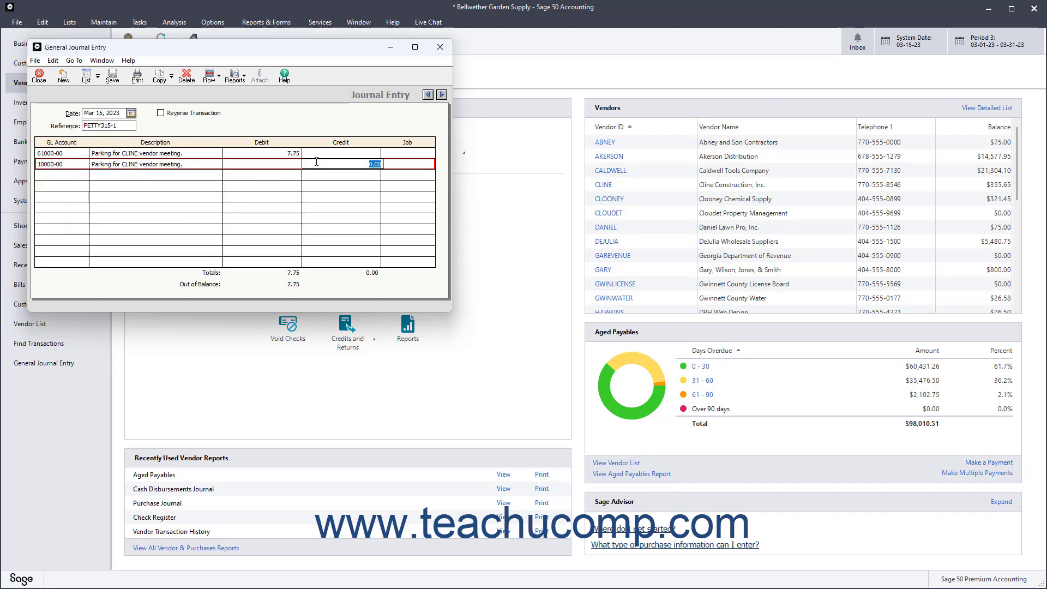
type("7.75")
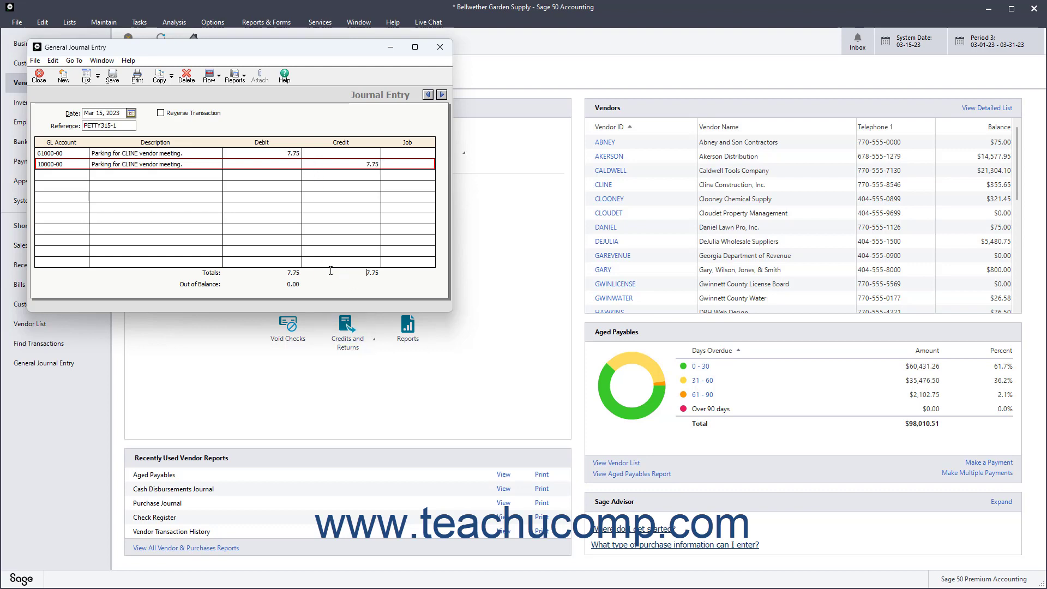
mouse_move(112, 77)
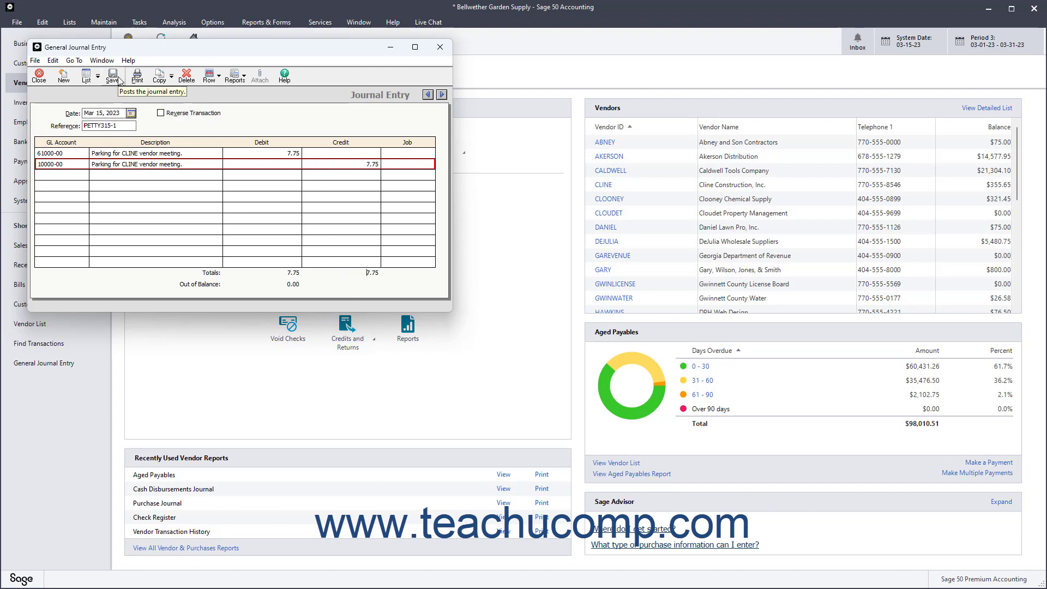
Step: Save the parking entry, page back through earlier entries, and return to PETTY315-1
left_click(111, 75)
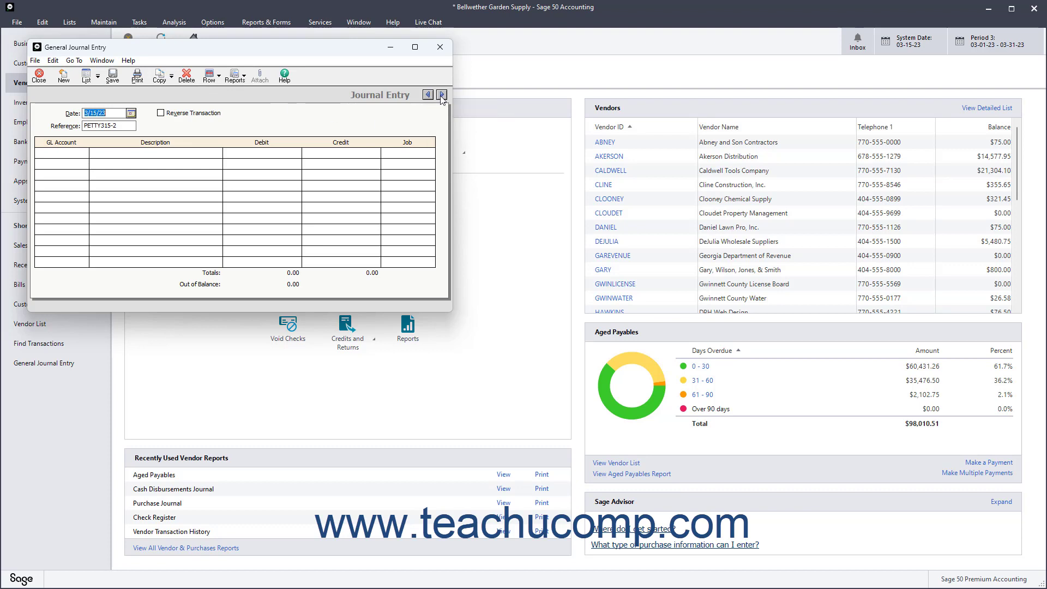
mouse_move(443, 96)
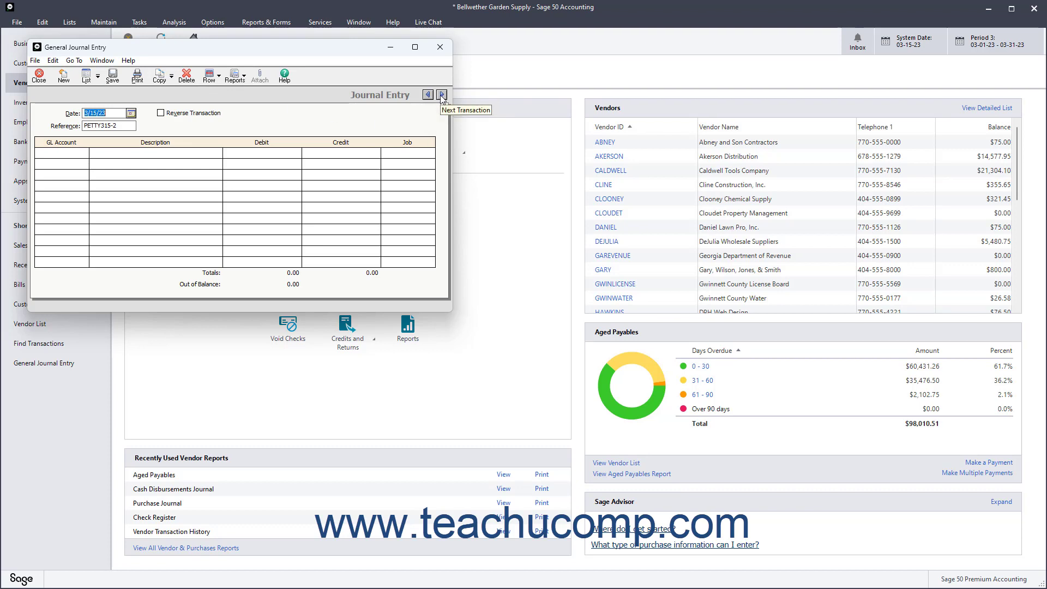
mouse_move(443, 96)
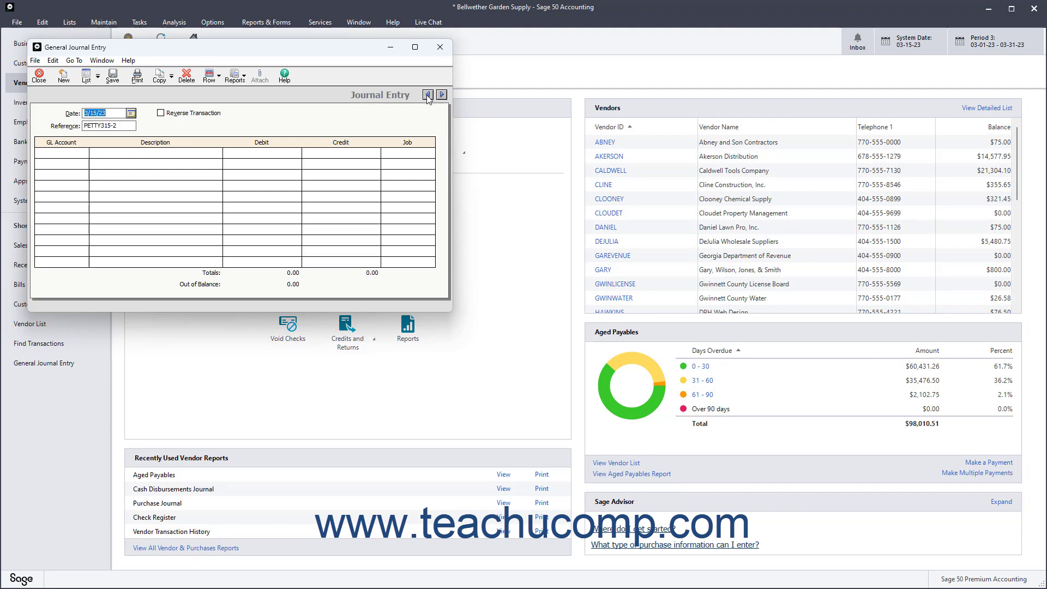
left_click(426, 94)
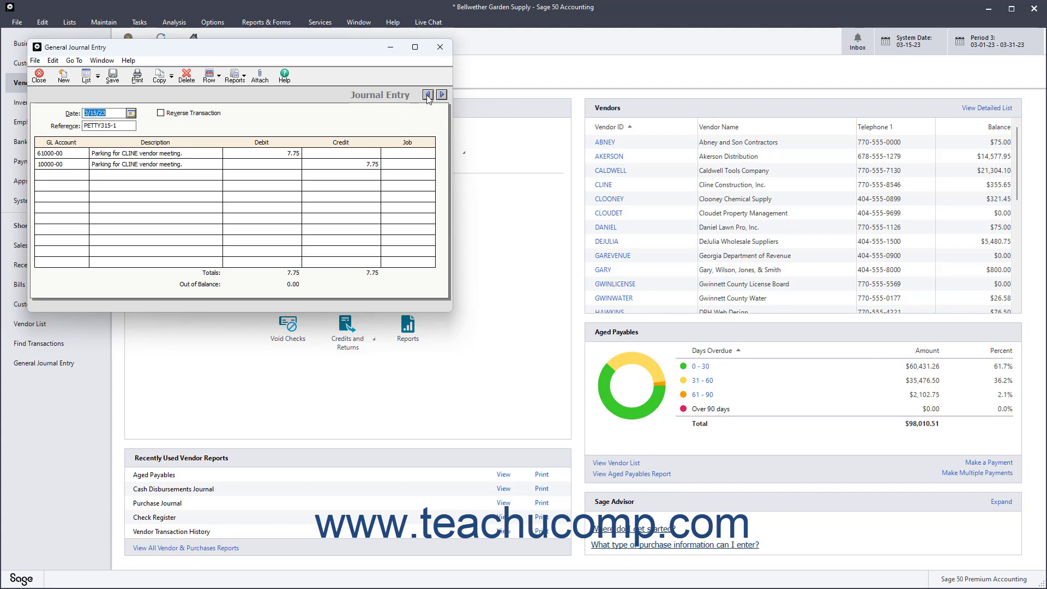
left_click(426, 93)
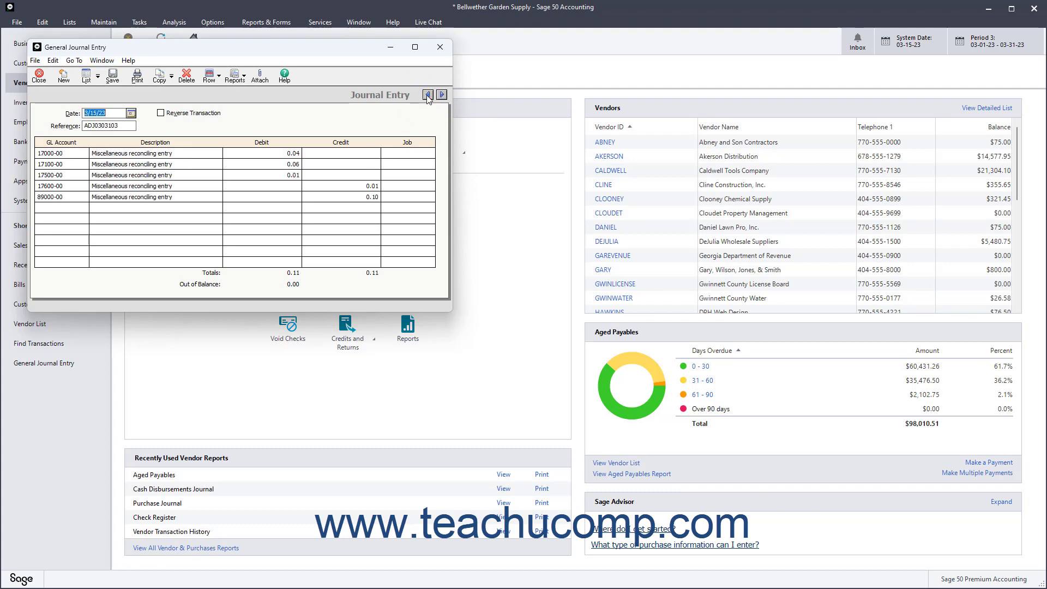
left_click(427, 94)
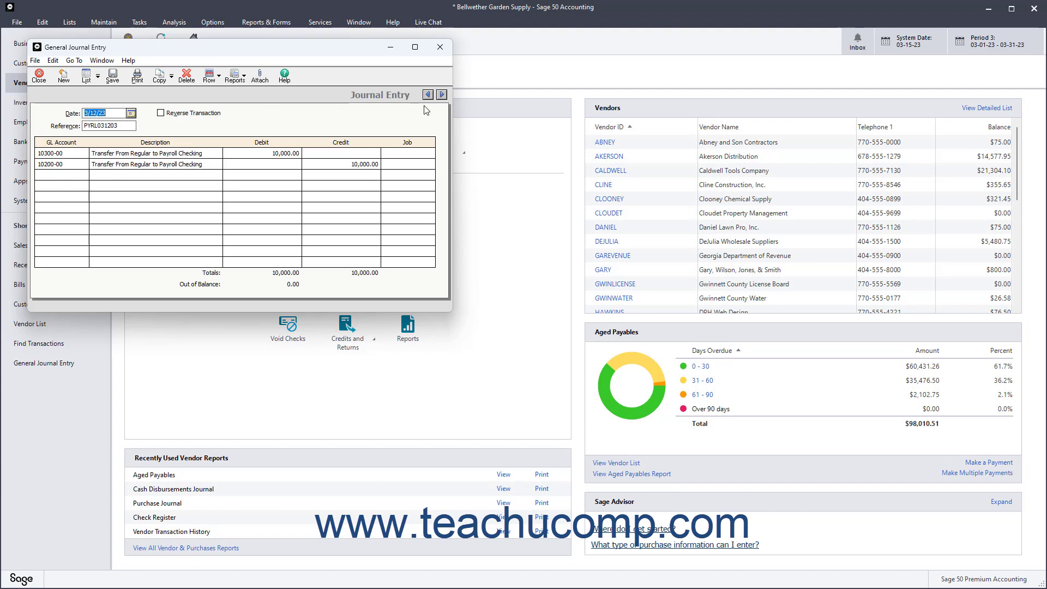
left_click(441, 94)
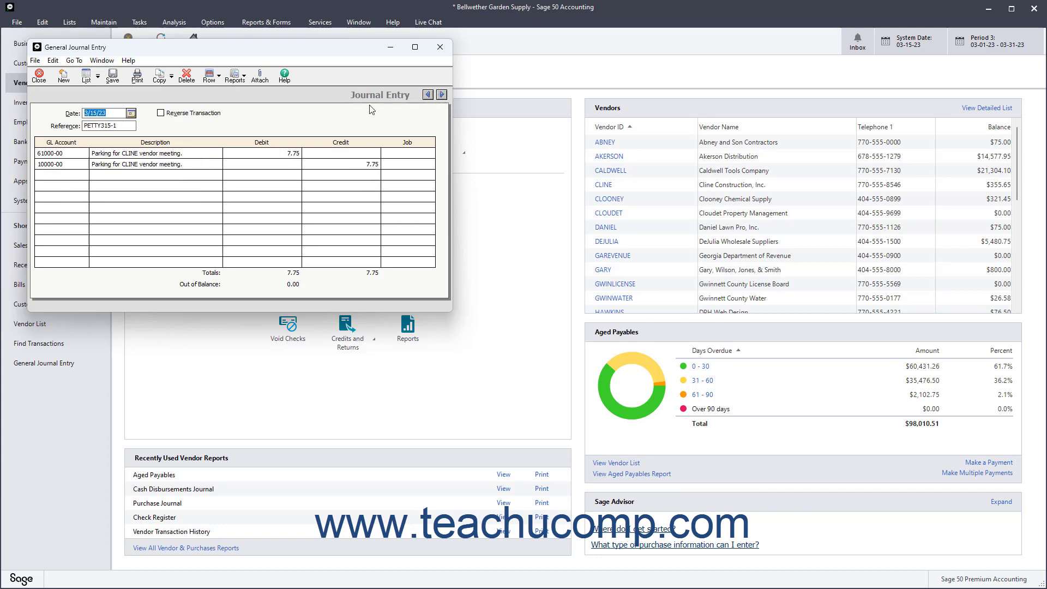